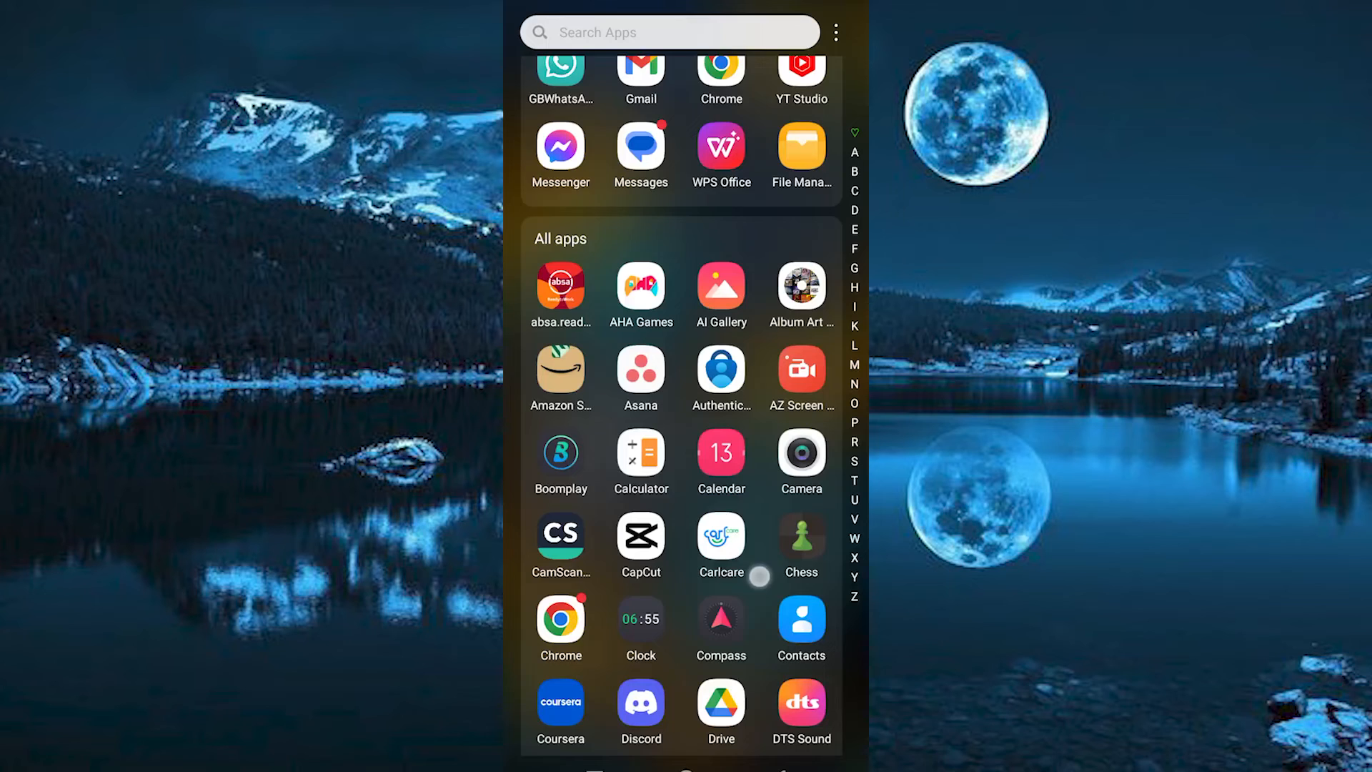
Scroll down through the all-apps list to review the installed apps
scroll(down, 3)
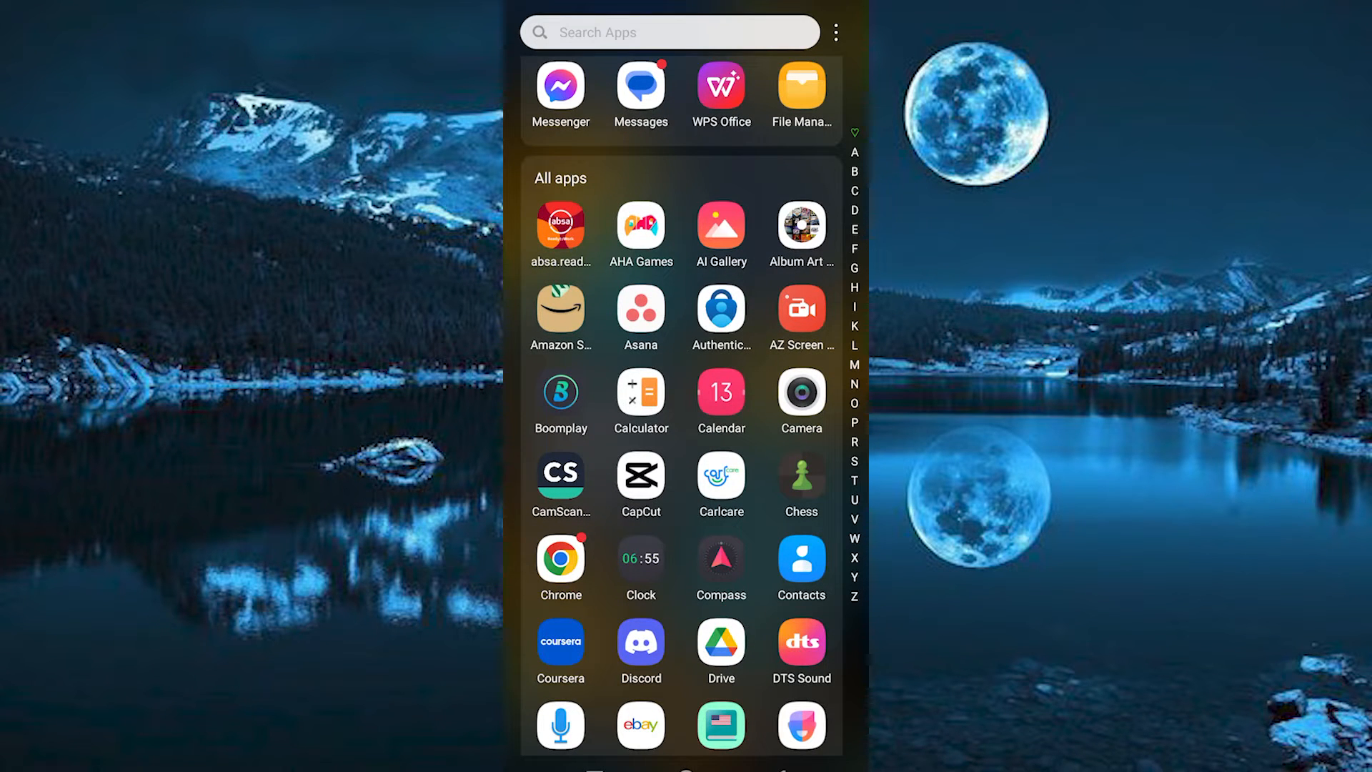
scroll(down, 3)
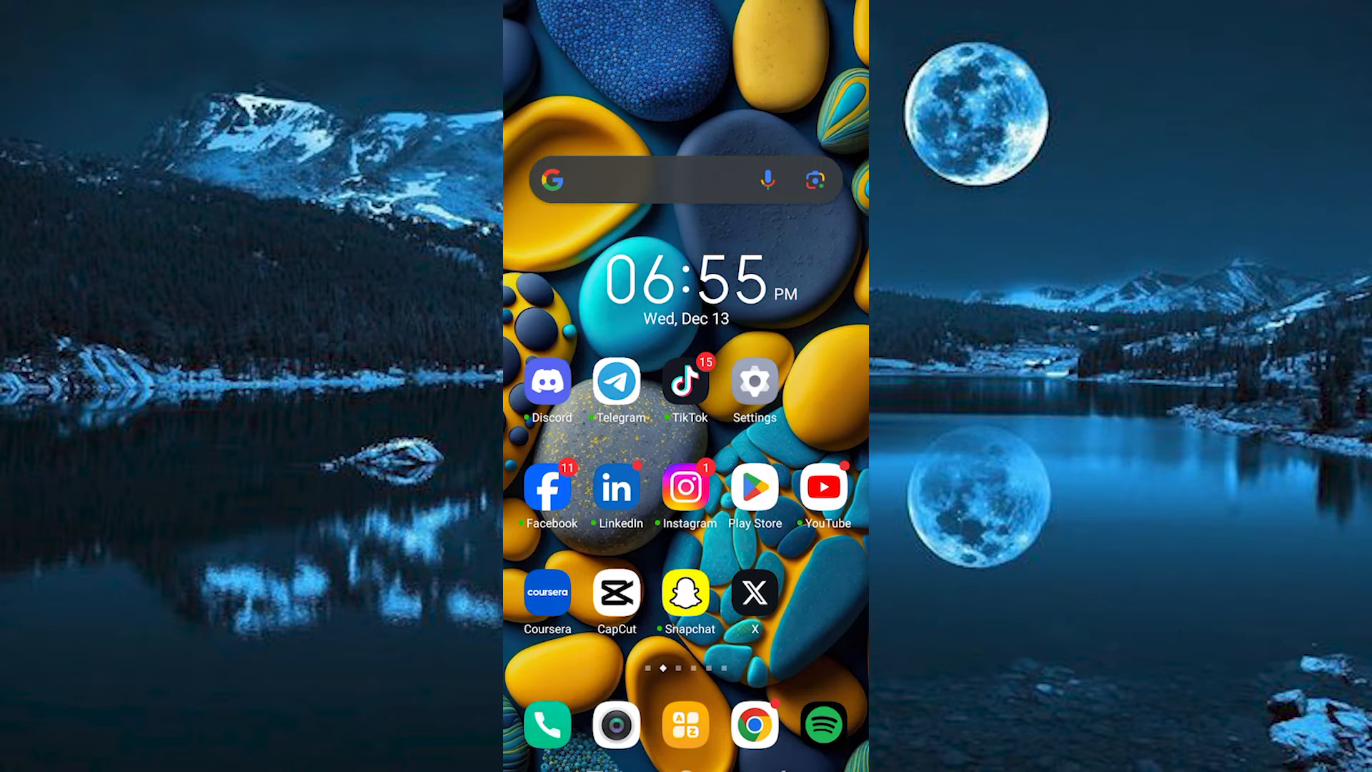
Search Play Store for 'capitec', install Capitec Bank and launch it to its welcome screen
text(capitec)
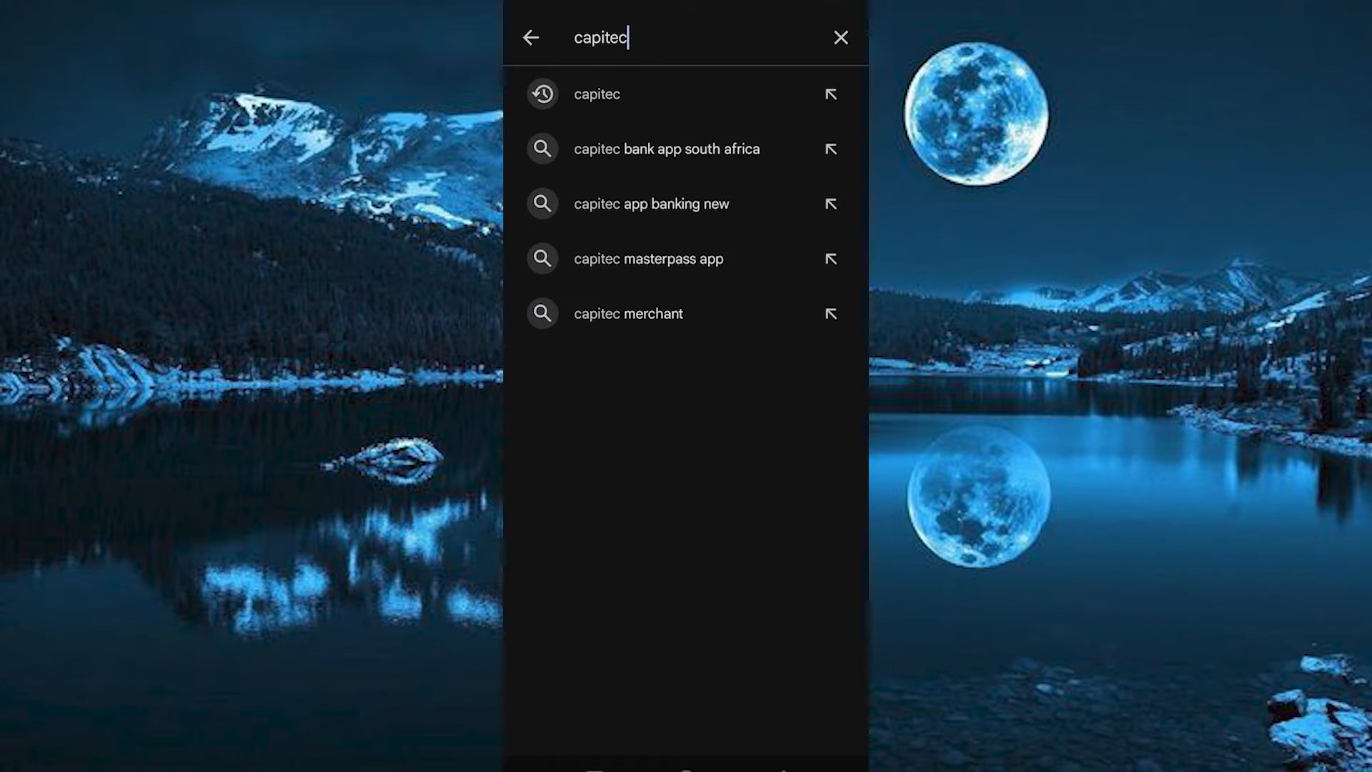
click(630, 37)
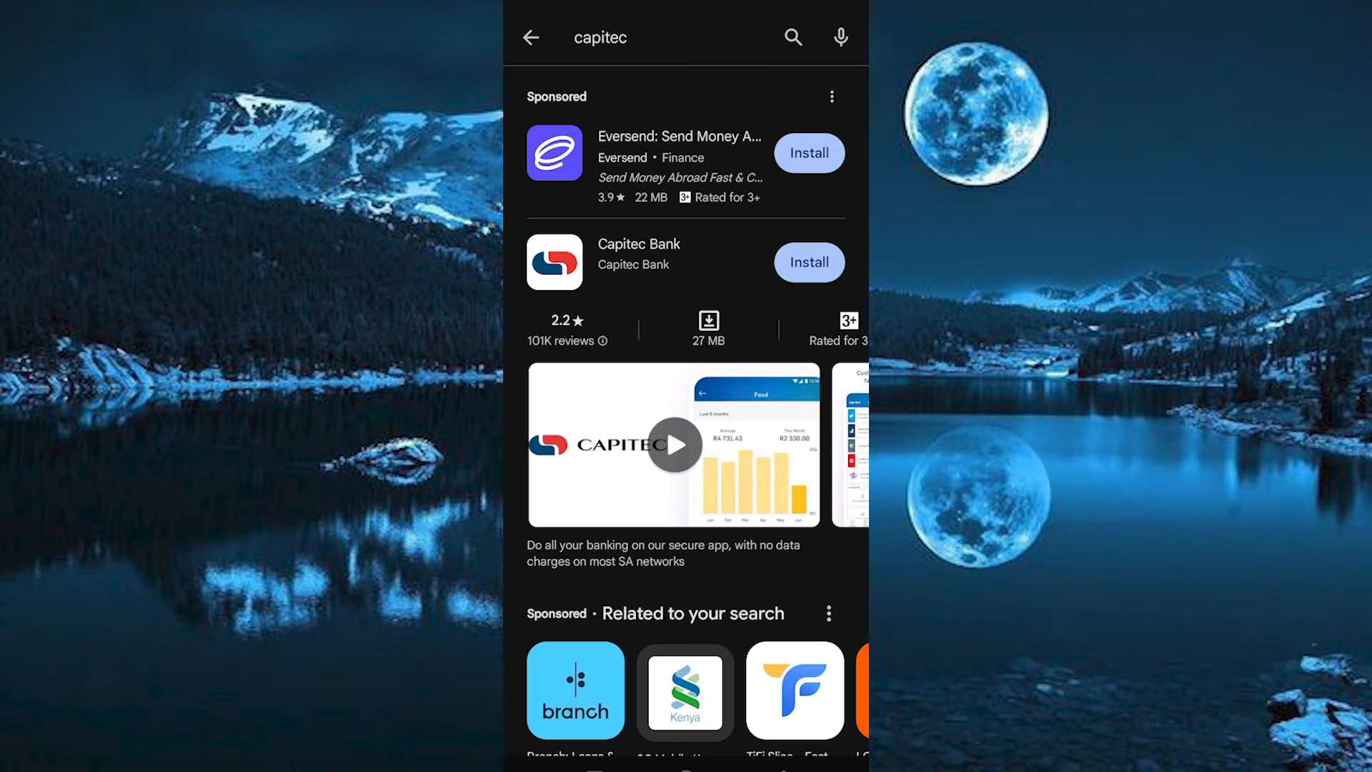
click(809, 263)
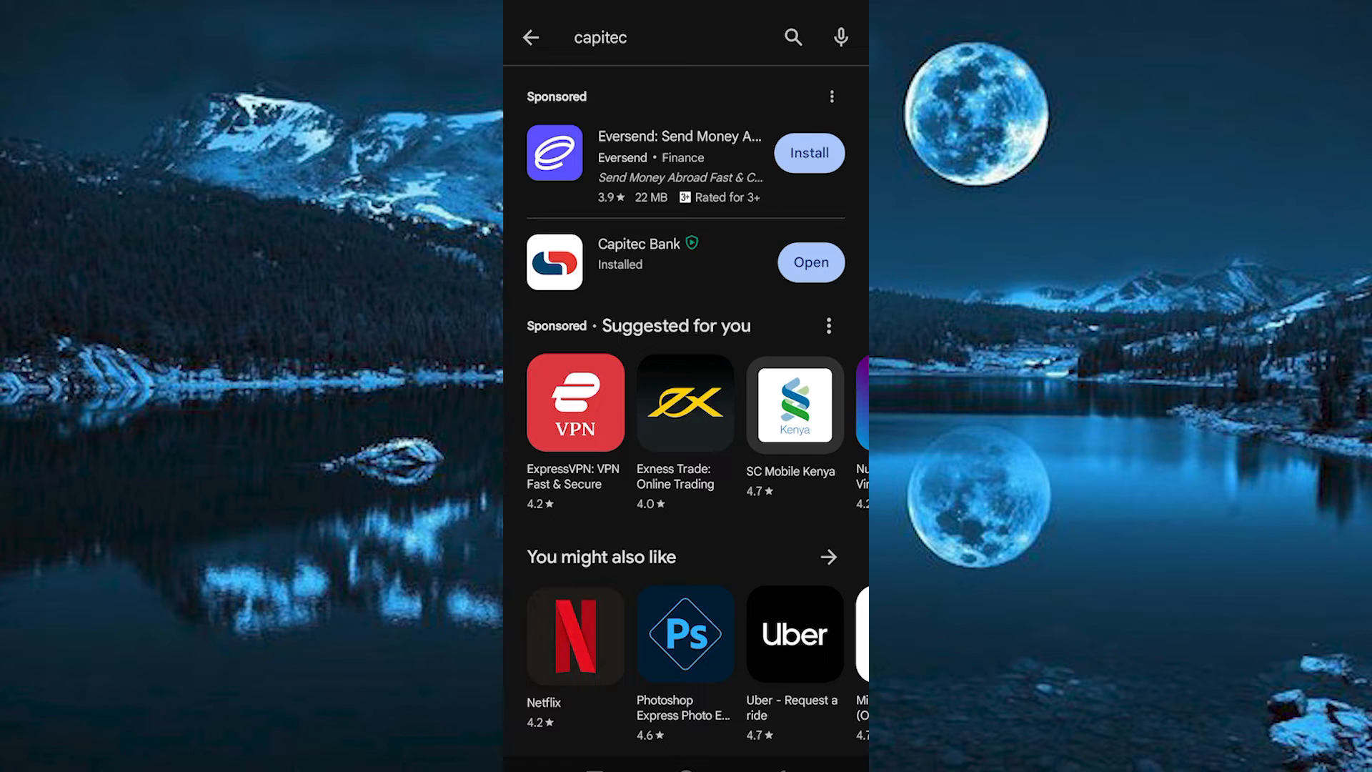
click(810, 262)
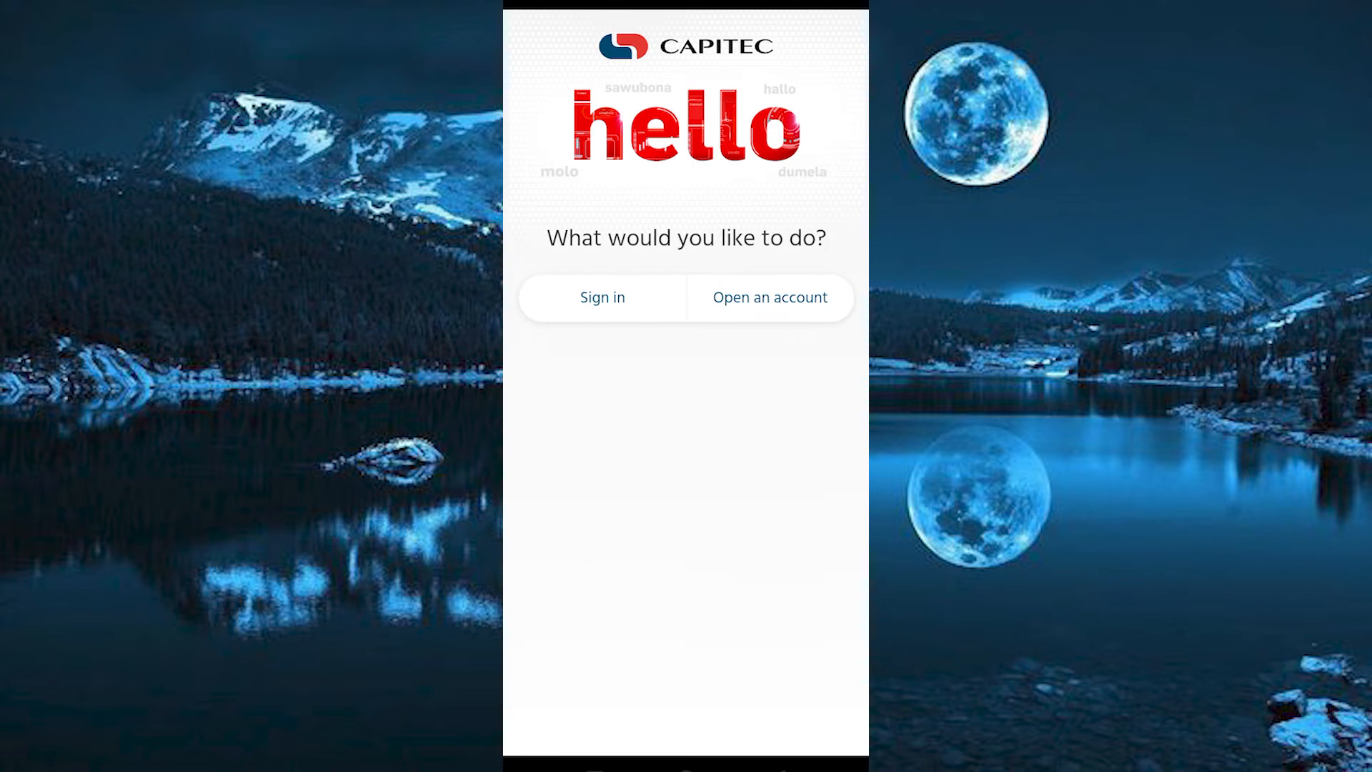
Choose Sign in, then Myself, then Get Started to reach the 'Activate your app' screen
click(603, 297)
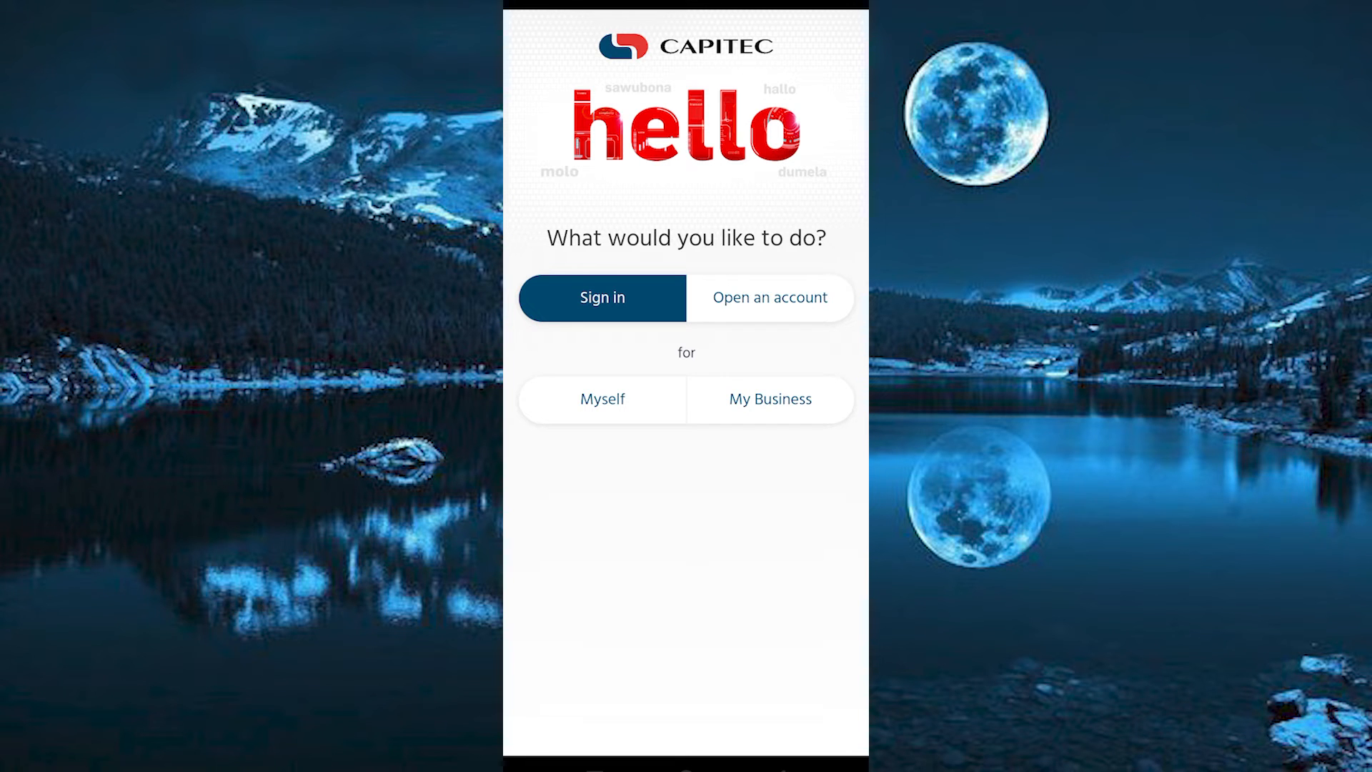
click(603, 400)
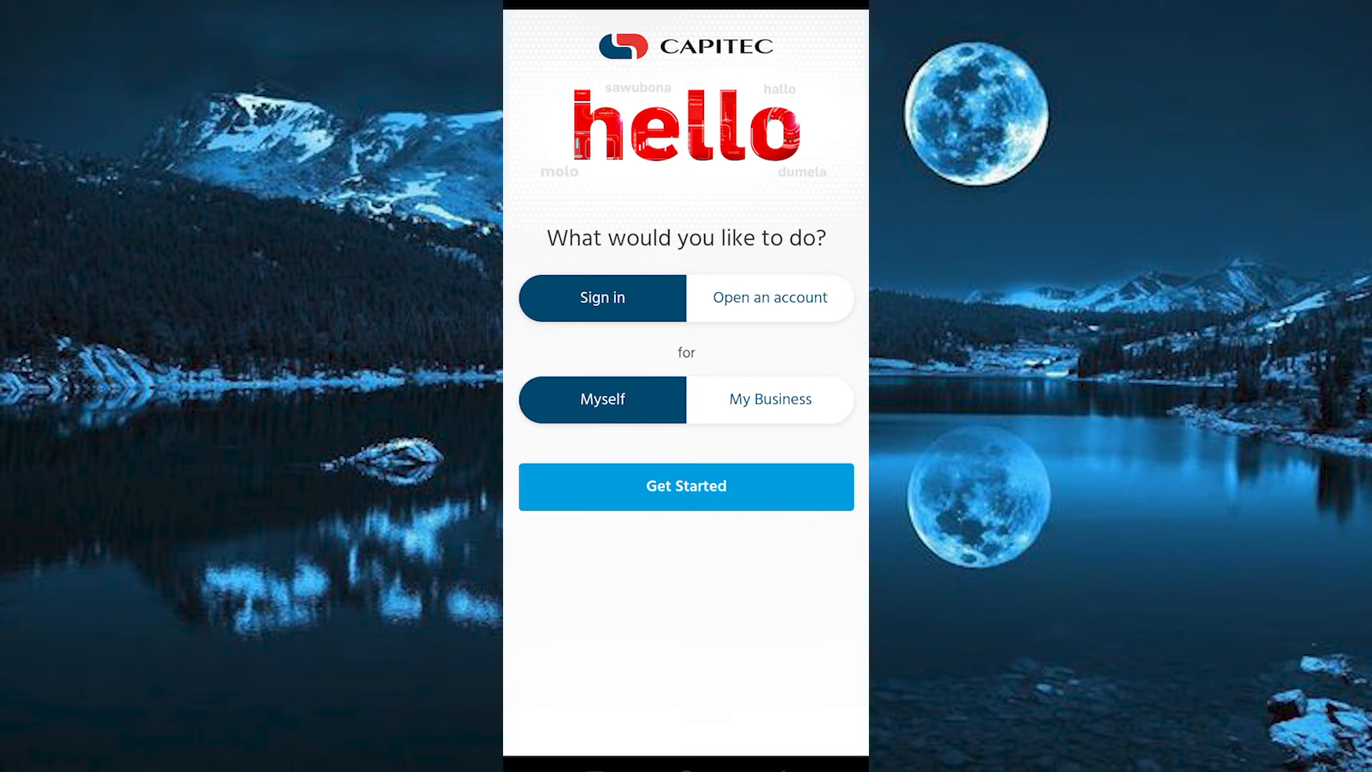
click(686, 486)
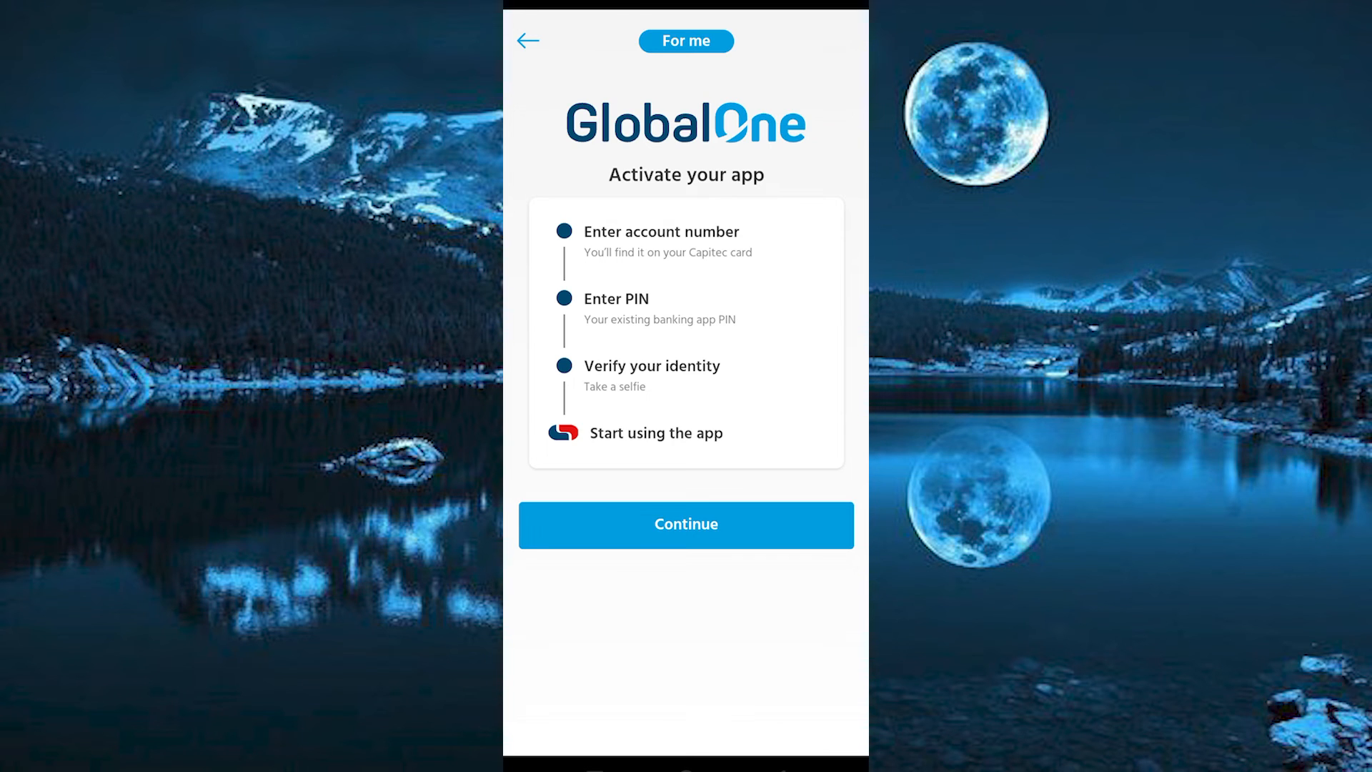
Continue to the savings account number entry, then go to the phone's home screen
click(686, 525)
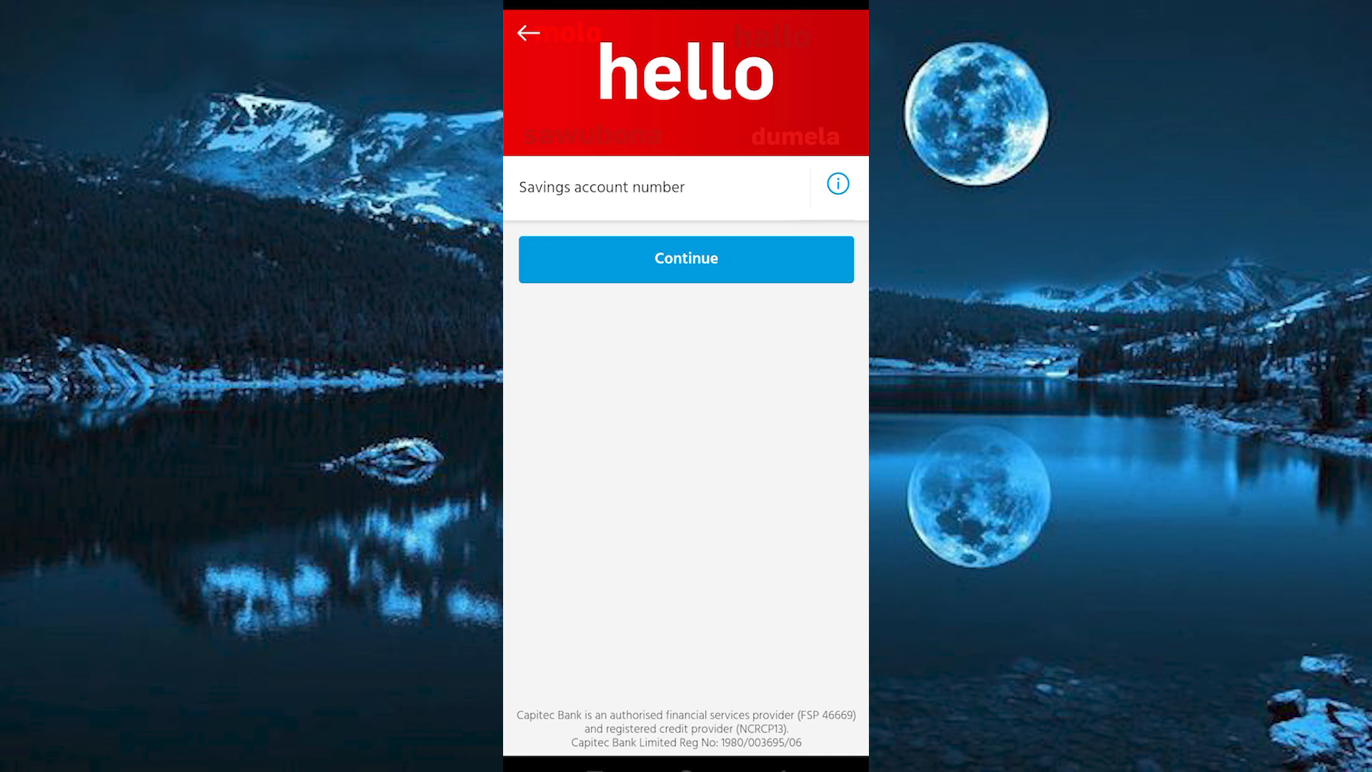
key(home)
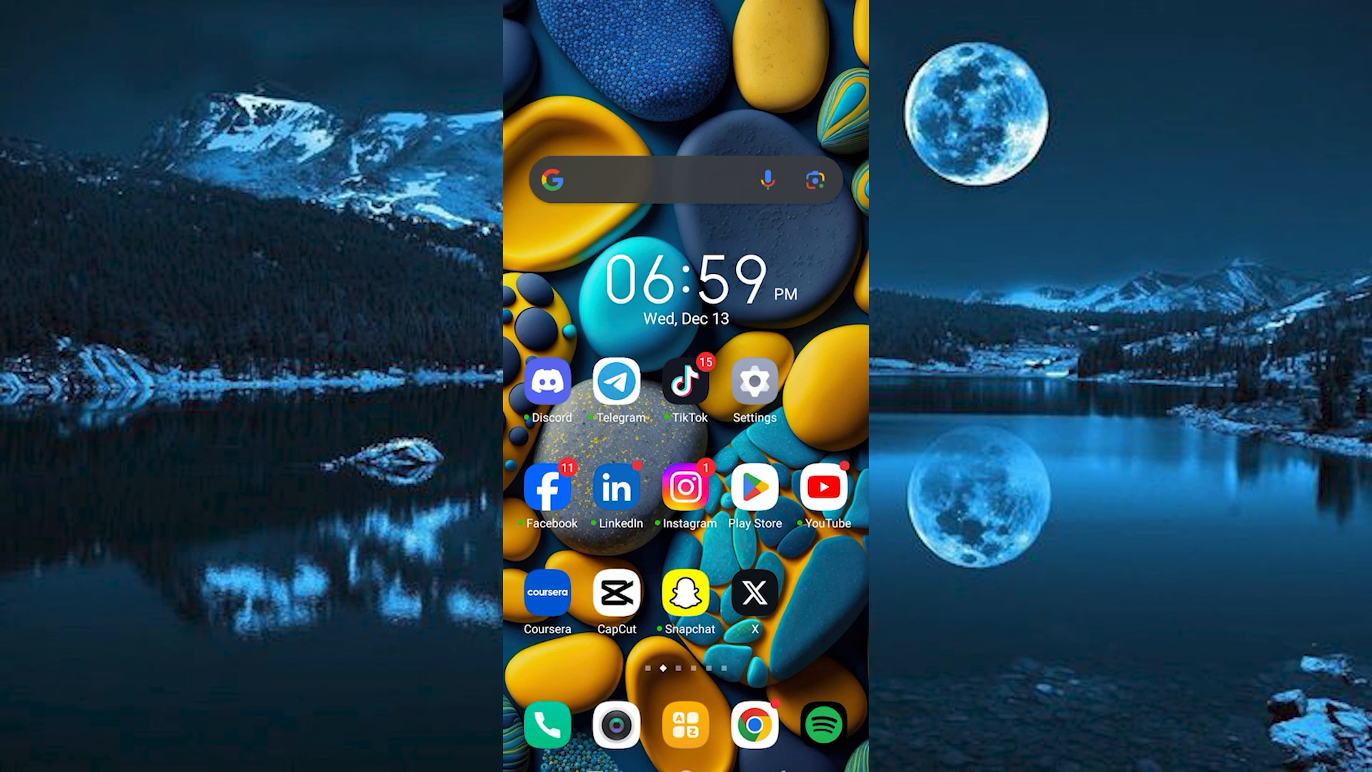